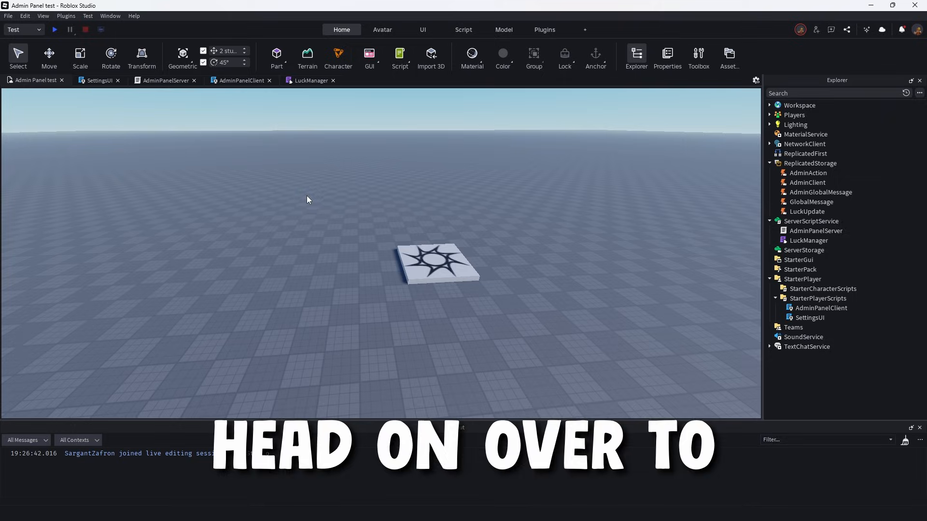
mouse_move(302, 202)
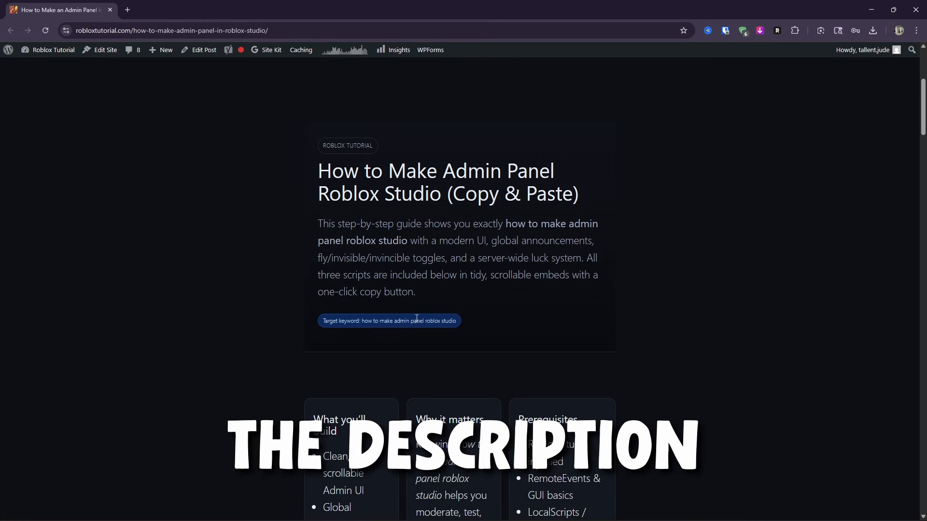
Scroll down to Step 3 and open the AdminPanelServer script on Pastebin in a new tab.
scroll(down, 3)
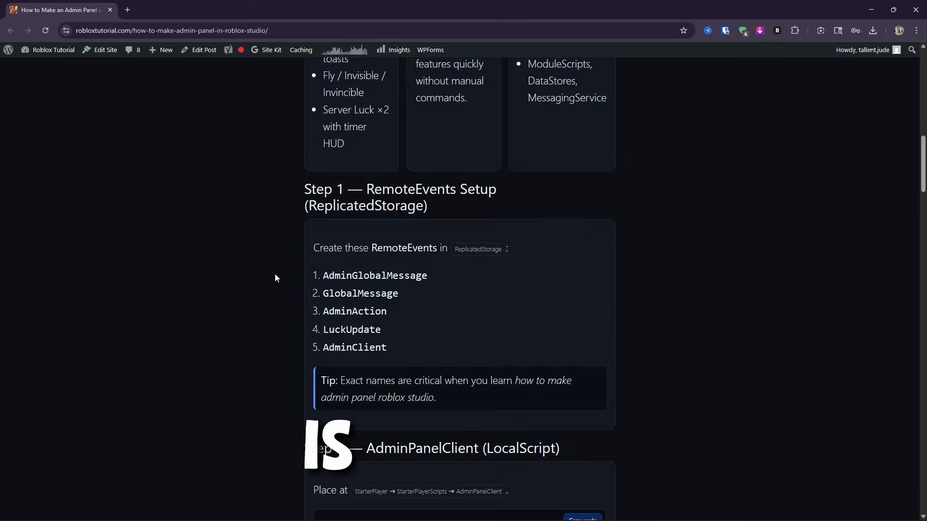
scroll(down, 3)
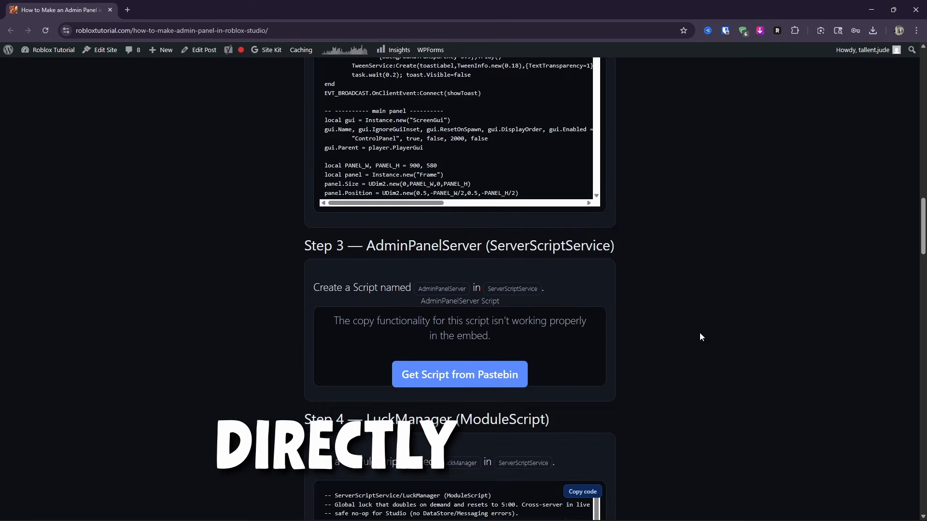
mouse_move(626, 256)
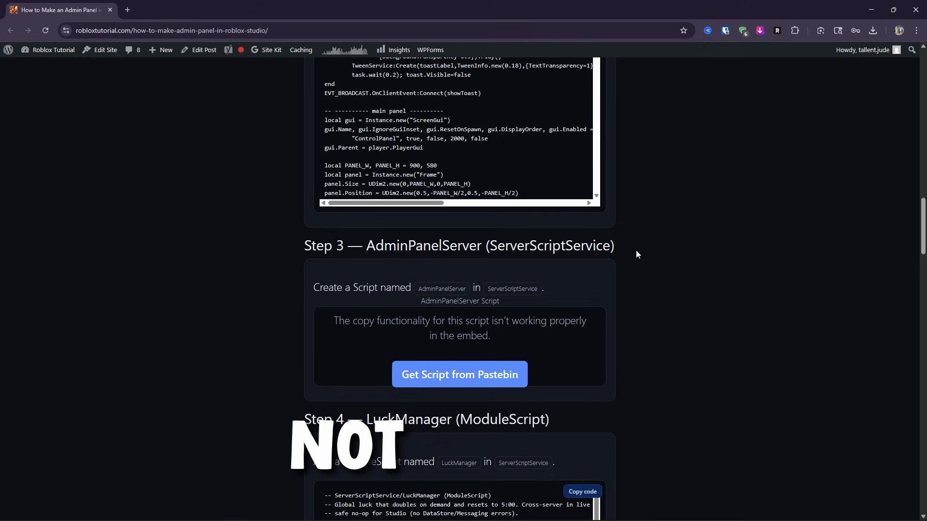
mouse_move(644, 249)
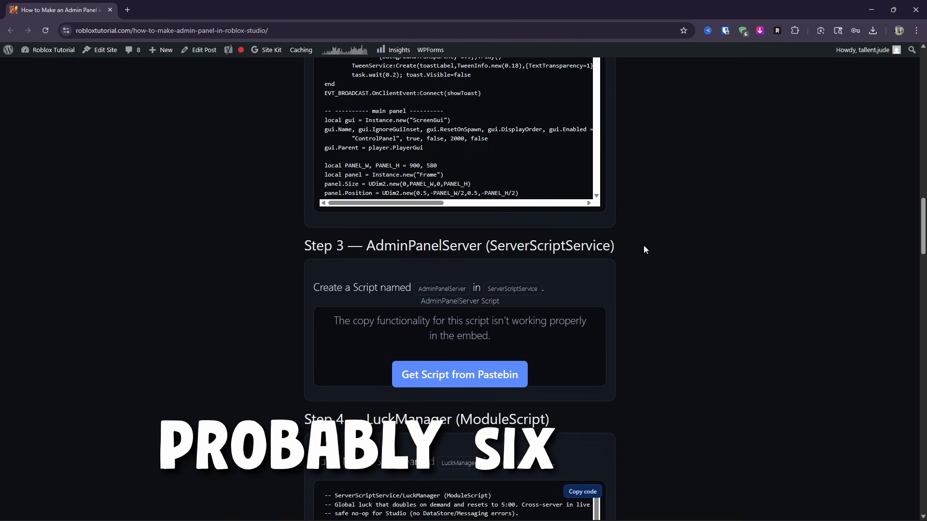
scroll(down, 3)
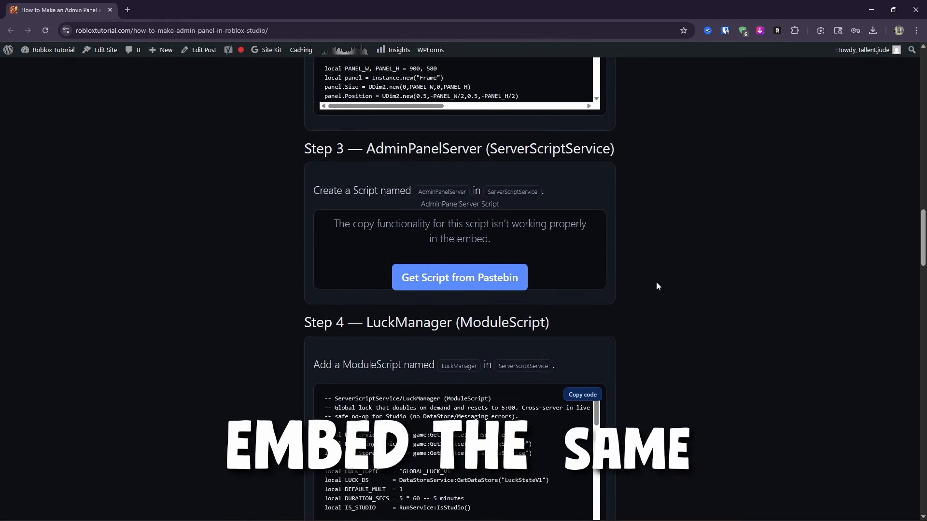
click(458, 277)
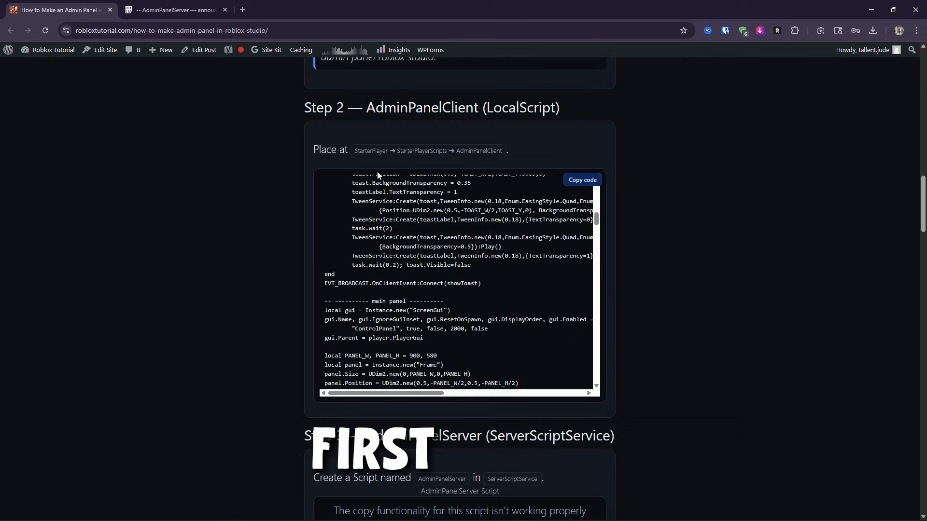
Review the Step 1 RemoteEvent names, selecting AdminGlobalMessage.
scroll(up, 3)
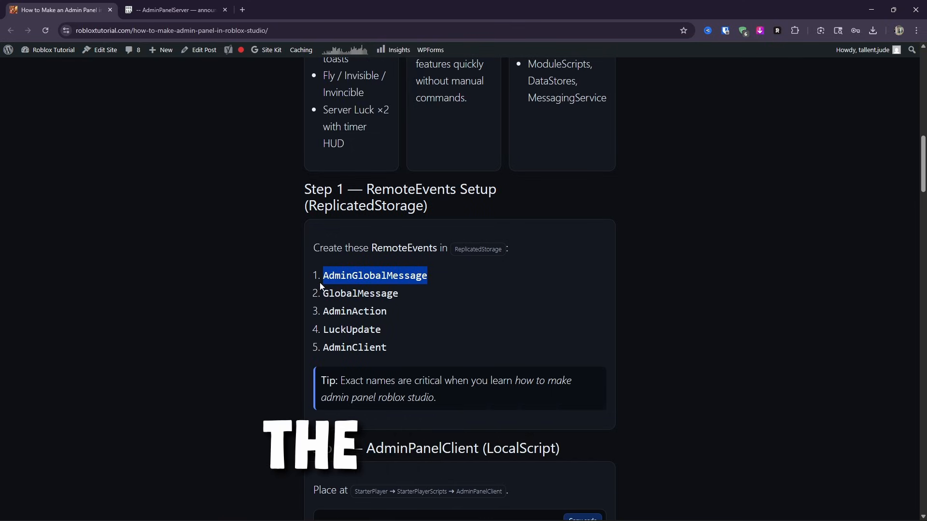
double_click(360, 294)
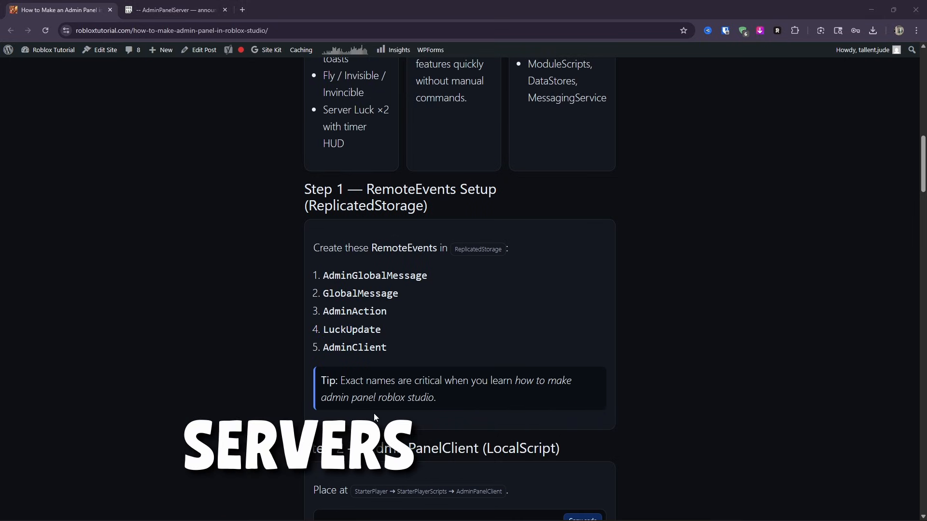
scroll(down, 3)
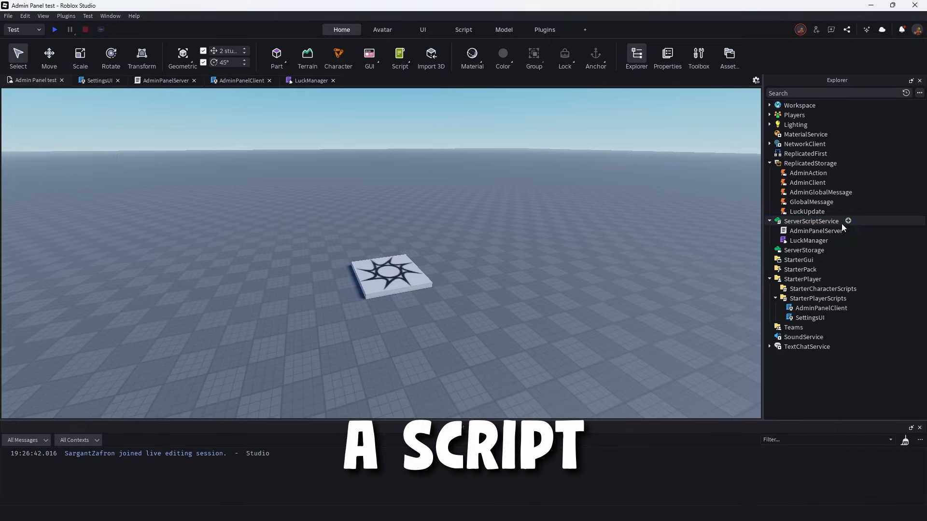
Insert a new Script into ServerScriptService and choose an option from its context menu.
click(848, 221)
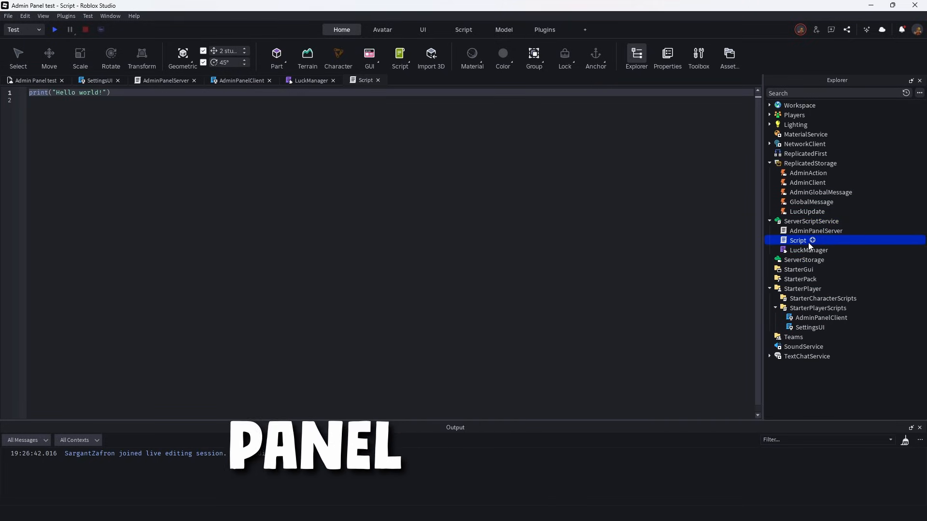
right_click(797, 240)
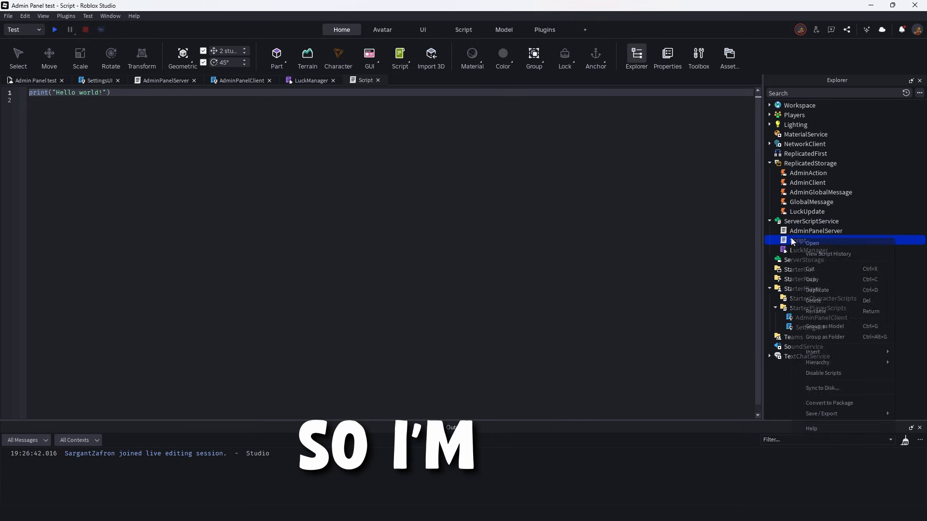
click(811, 243)
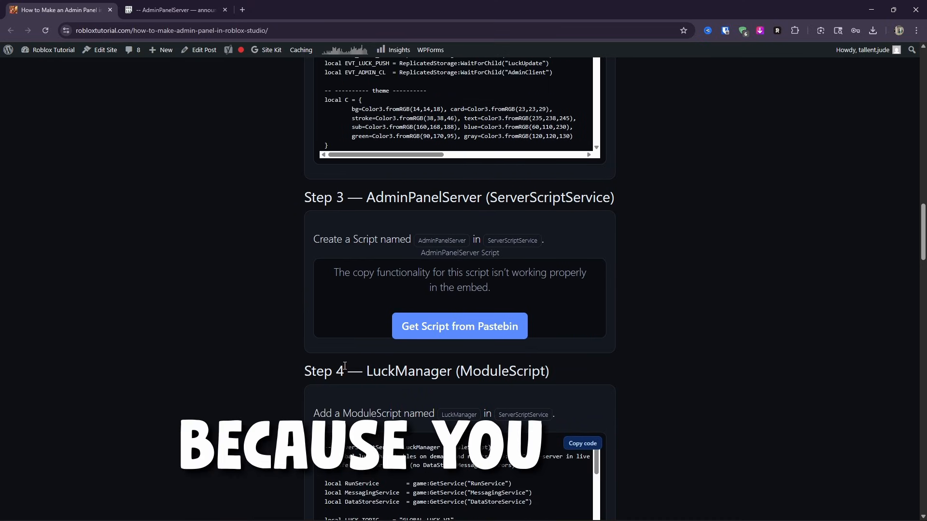
Scroll through the AdminPanelServer code on Pastebin, then switch back to the Roblox Studio place.
click(459, 326)
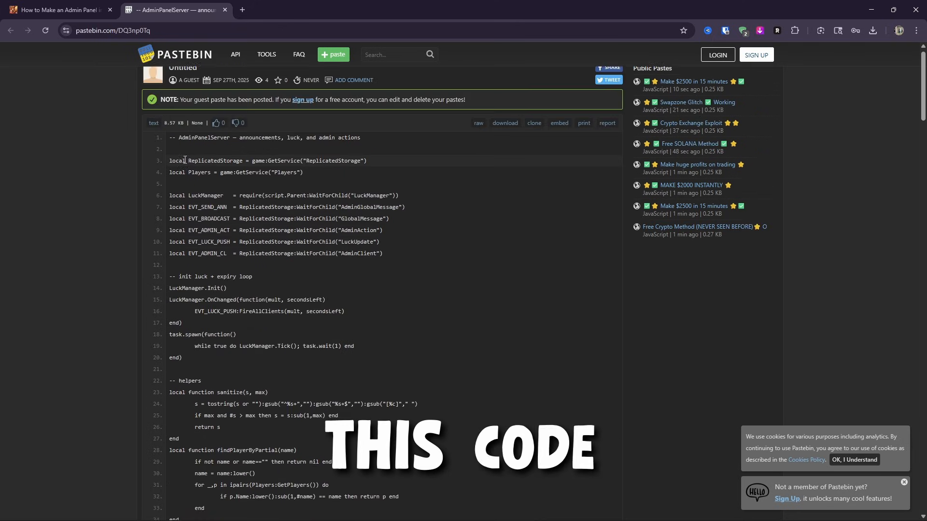
scroll(down, 3)
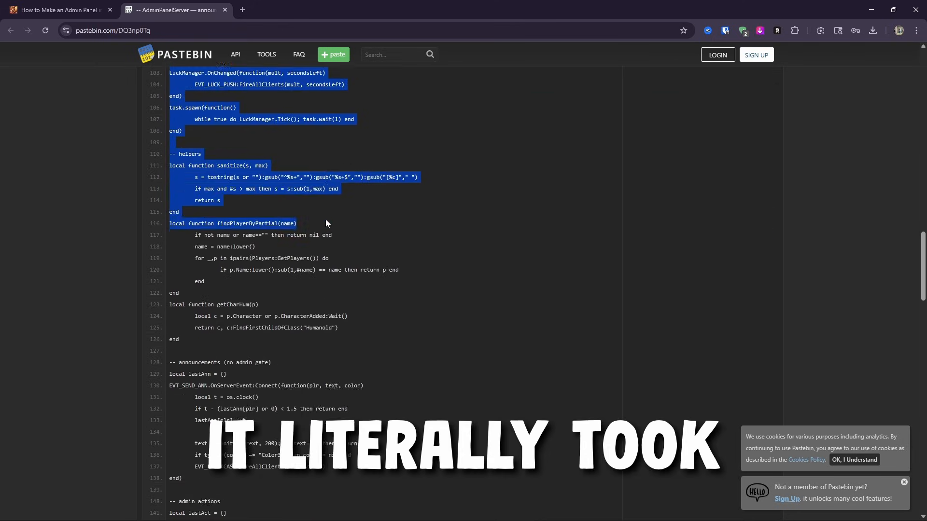
scroll(down, 3)
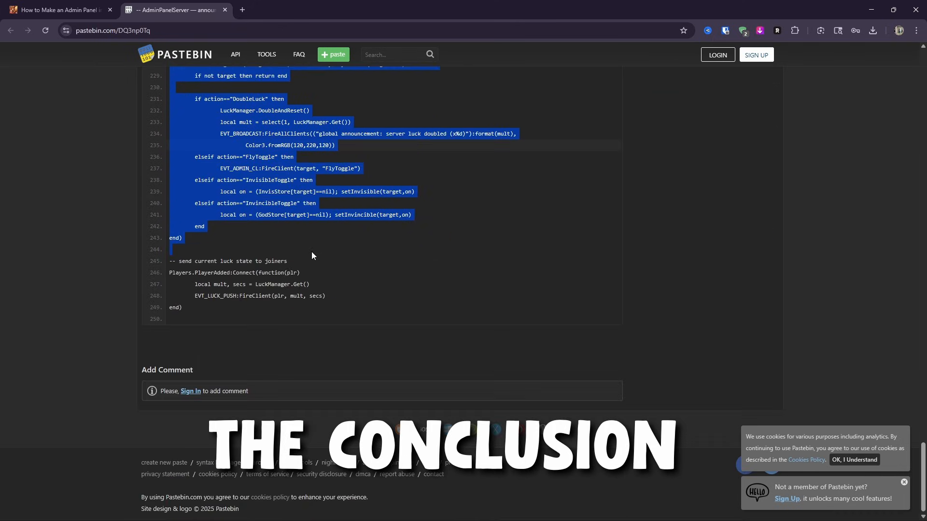
key(alt+tab)
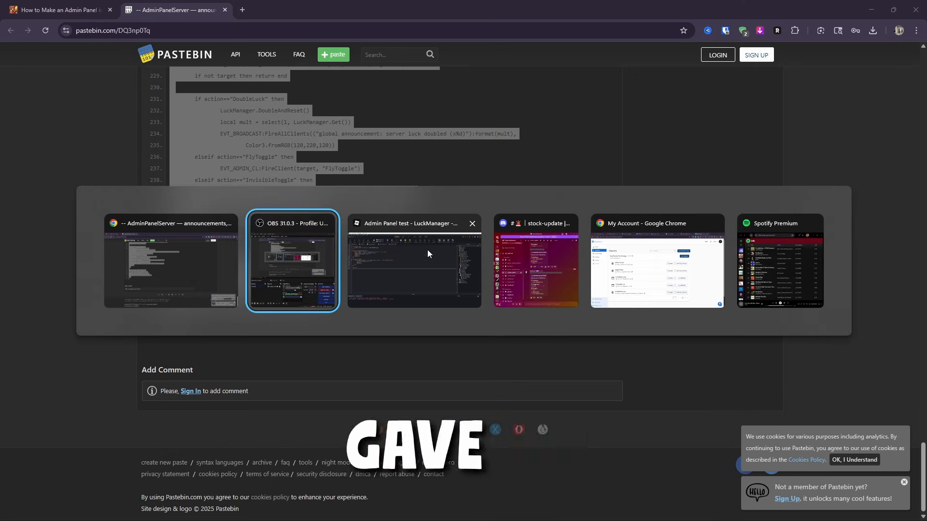
click(414, 262)
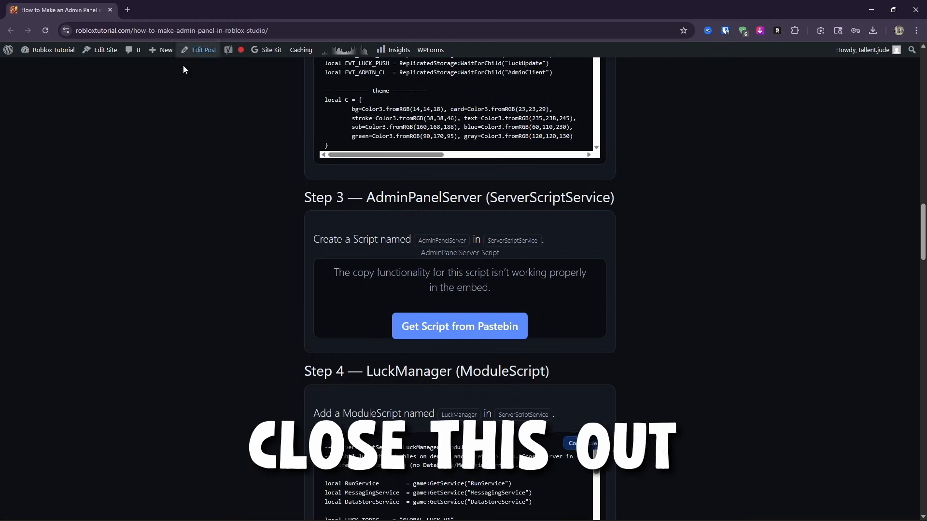
Scroll up to the Step 2 AdminPanelClient section and return to the AdminPanelServer script.
scroll(up, 3)
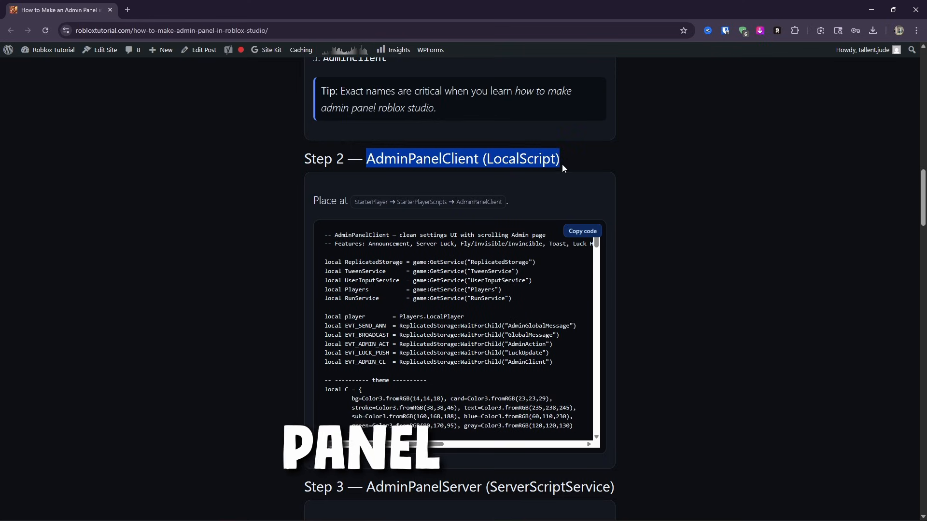
click(582, 231)
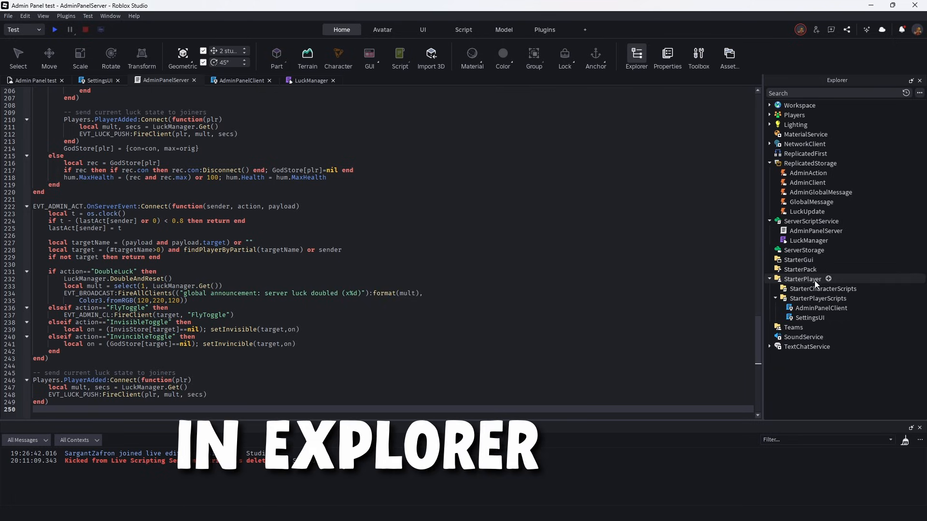
click(822, 308)
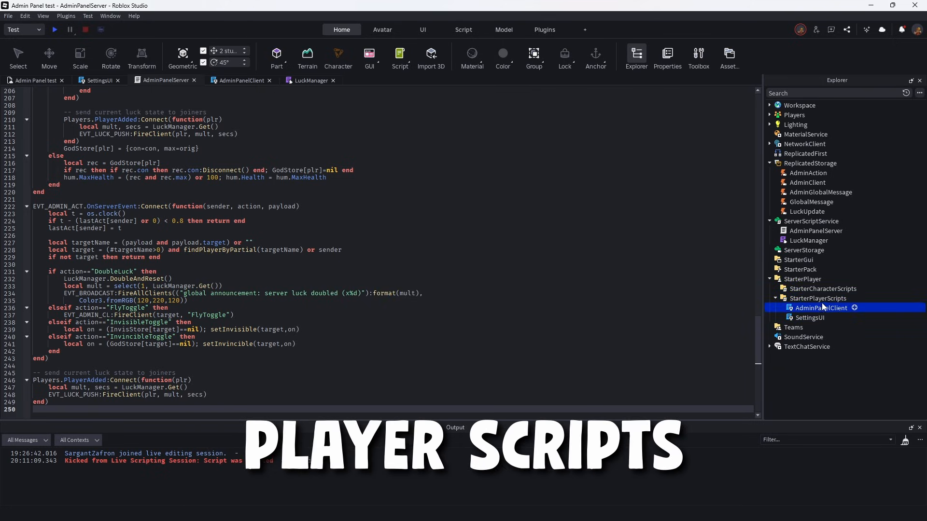
click(817, 298)
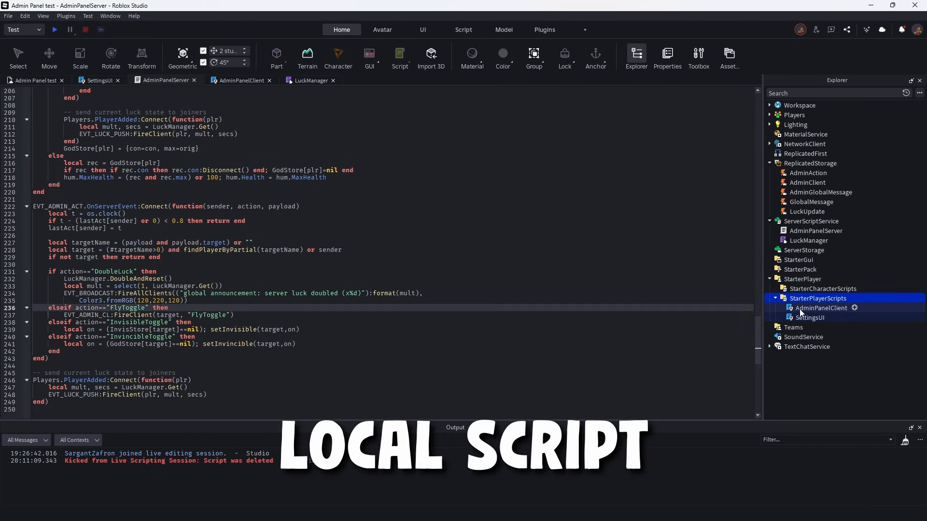
key(alt+tab)
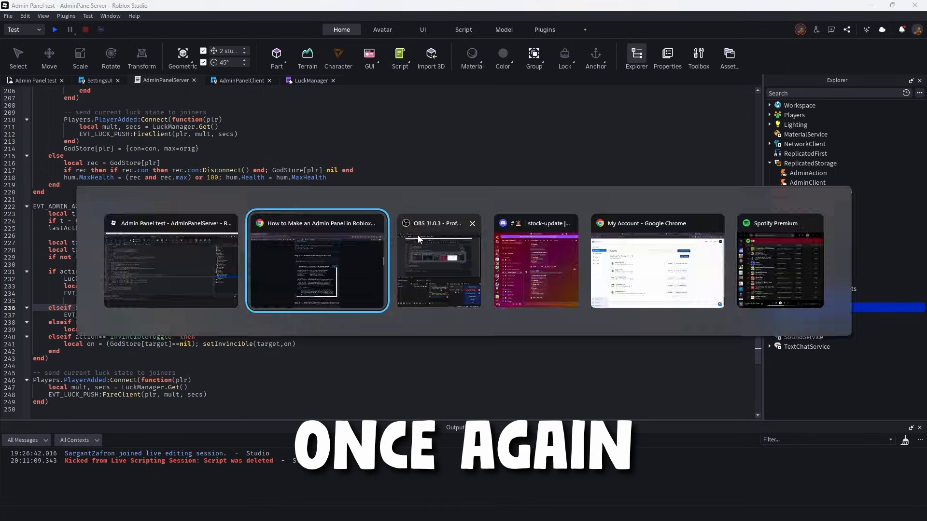
click(317, 261)
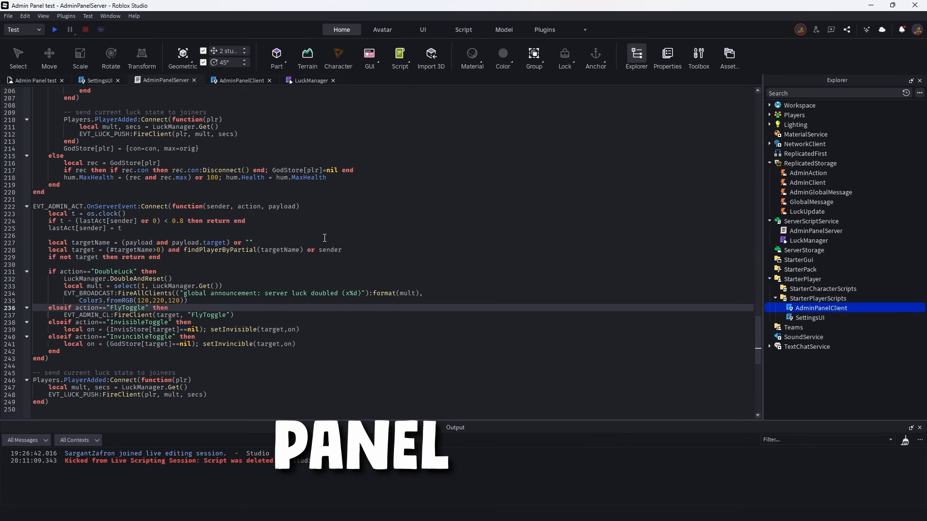
click(242, 80)
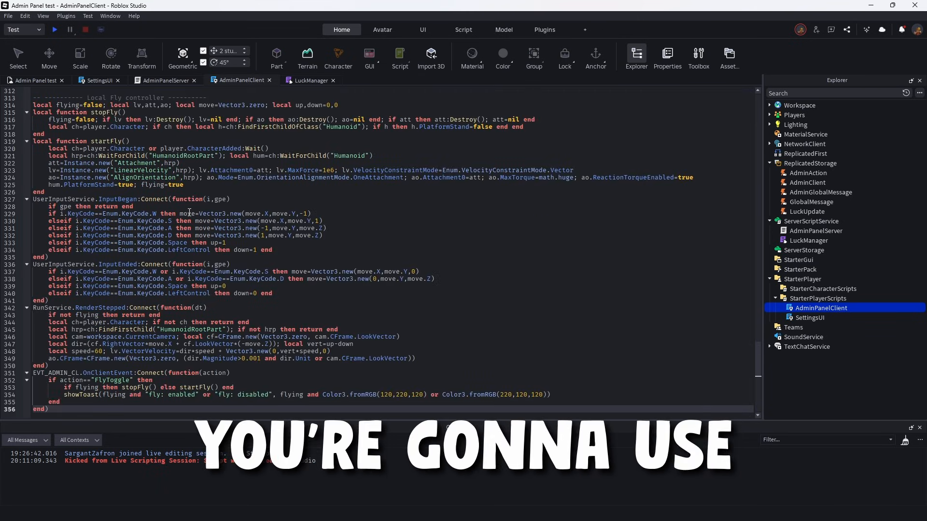
Scroll AdminPanelClient back to its opening lines, then copy the Step 4 LuckManager code.
scroll(up, 3)
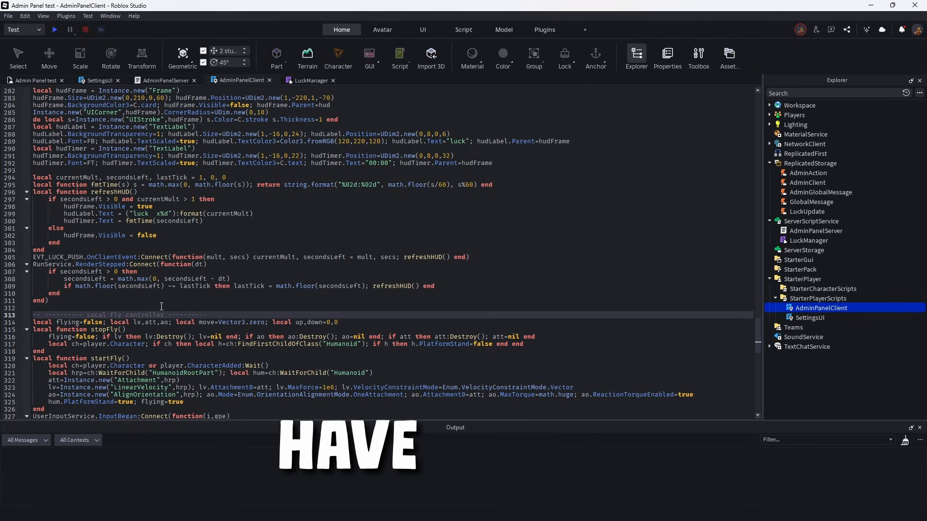
scroll(up, 3)
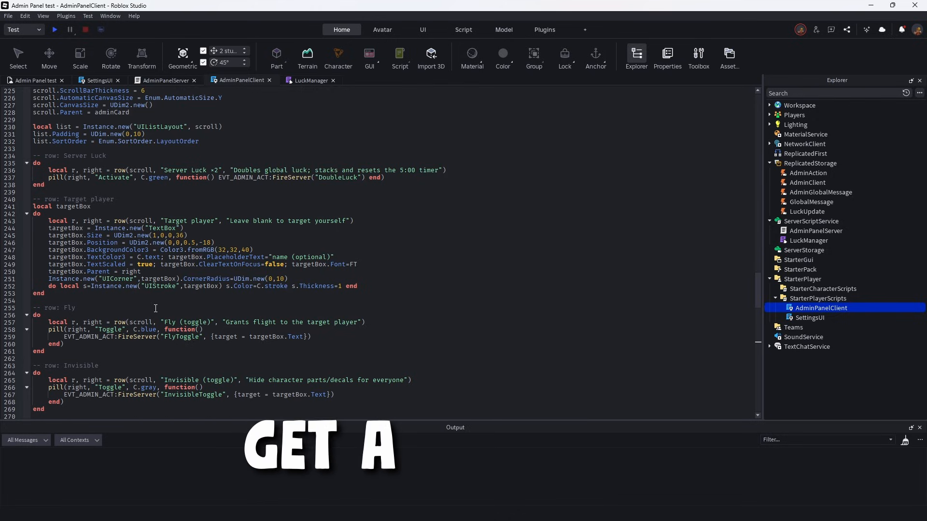
scroll(up, 3)
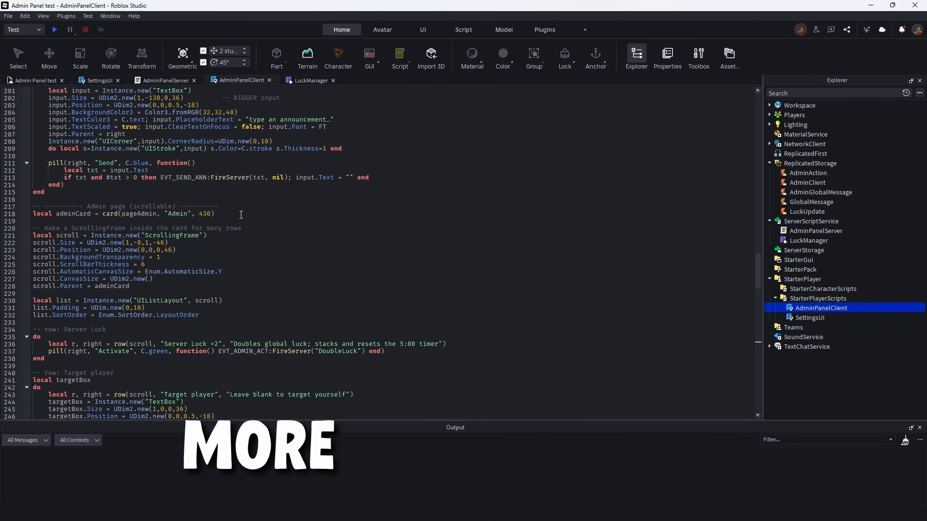
scroll(down, 3)
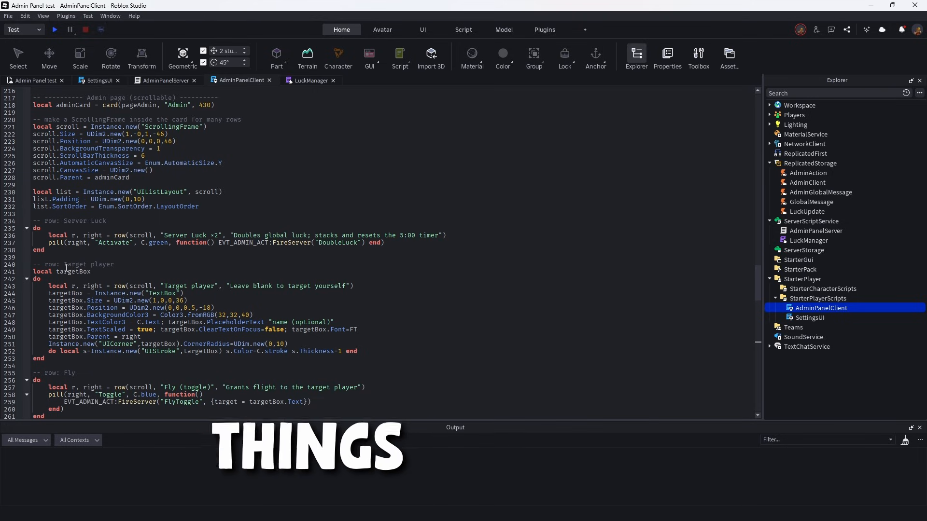
scroll(up, 3)
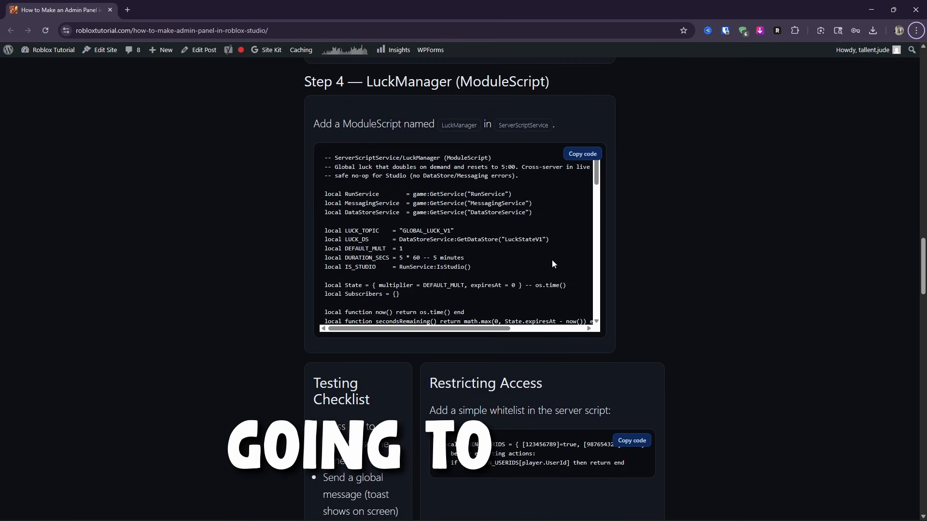
click(581, 154)
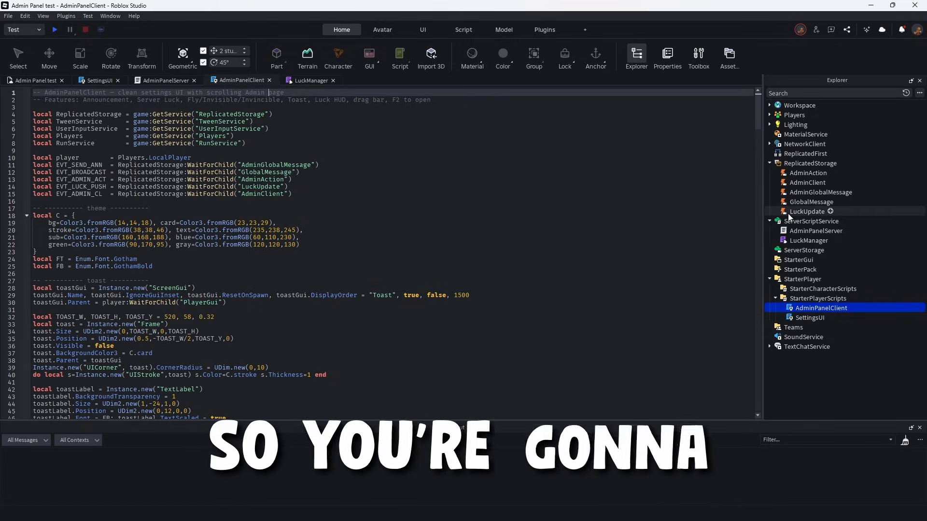
Open the LuckManager ModuleScript in ServerScriptService to hold the luck module code.
click(811, 221)
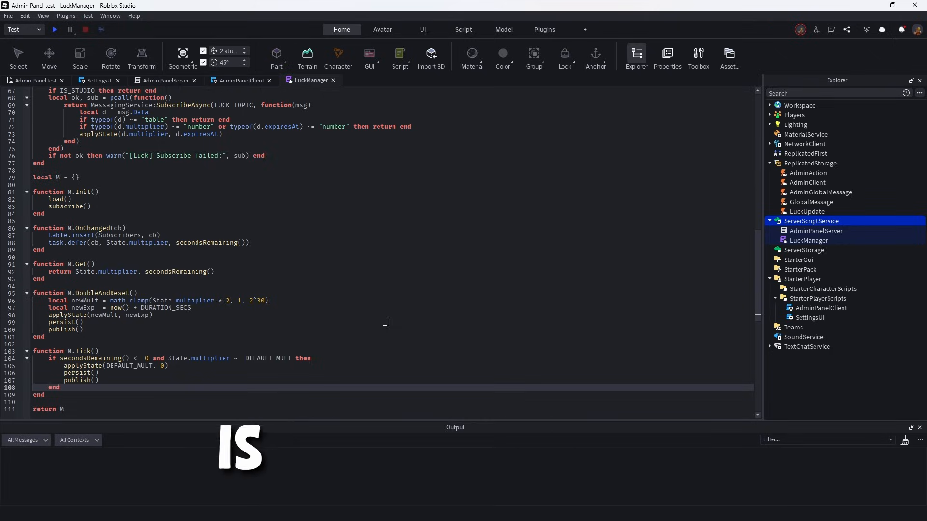
Start a playtest, send a global greeting from the Settings panel, and move the panel left.
click(54, 29)
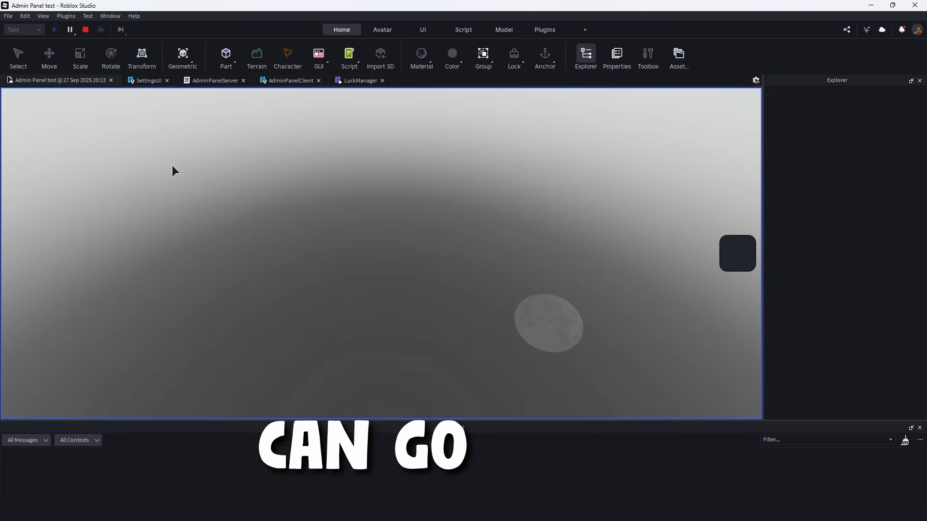
click(53, 29)
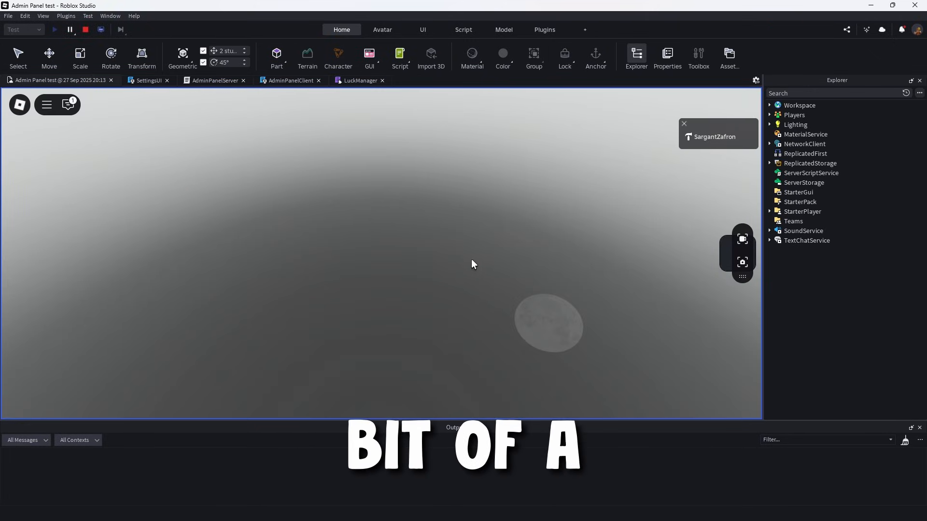
mouse_move(196, 178)
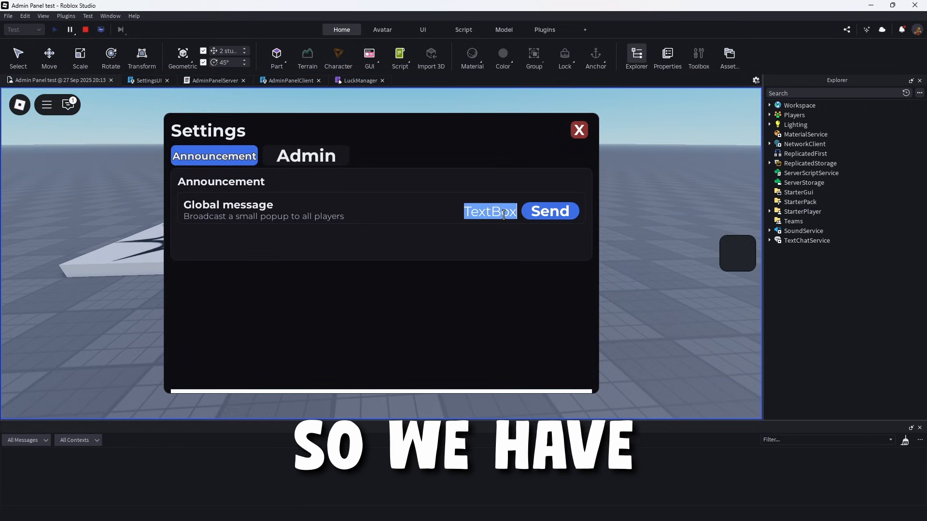
text(a)
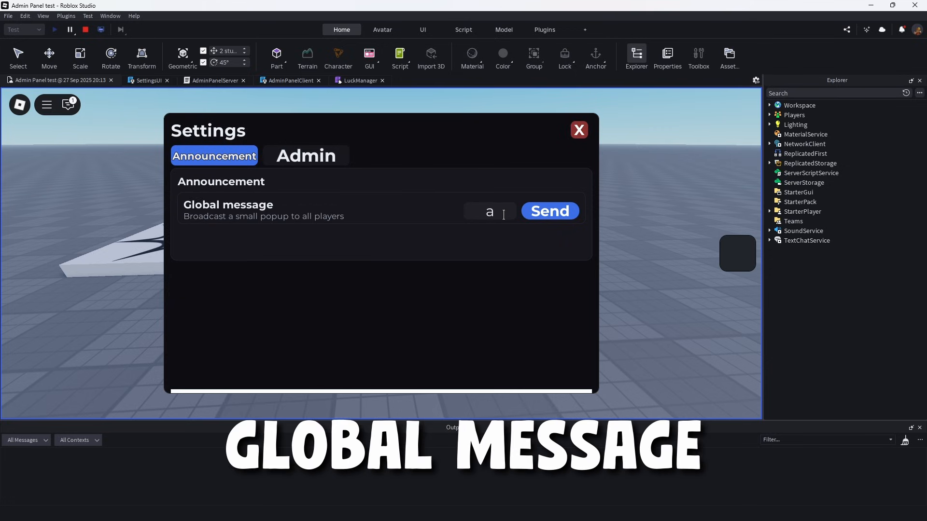
text(He)
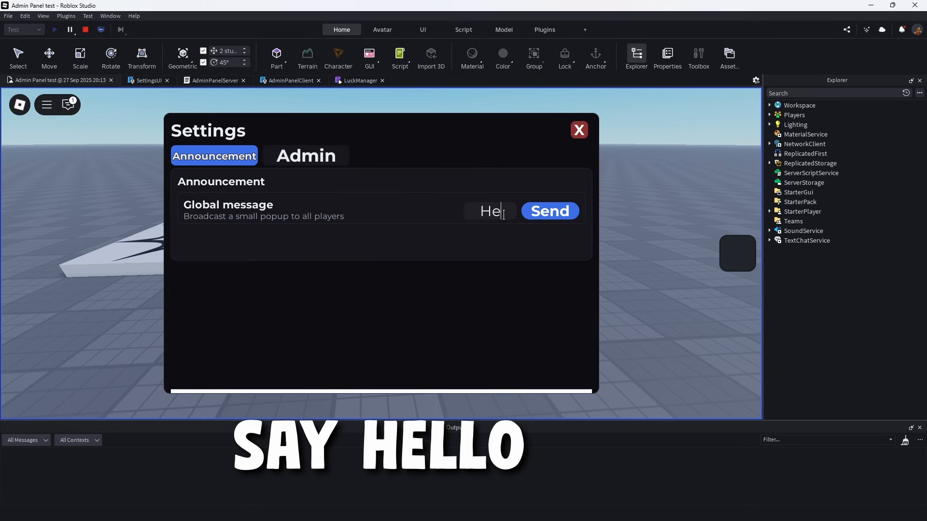
click(549, 211)
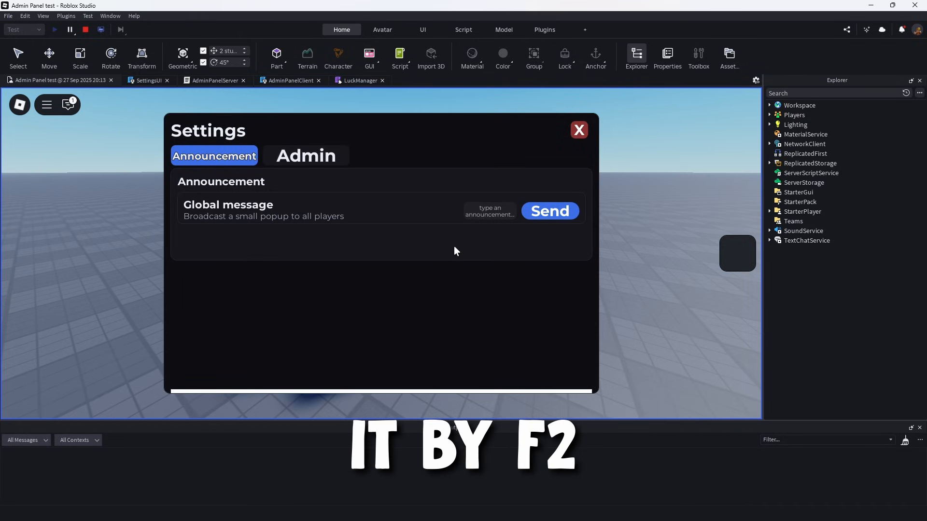
mouse_move(255, 395)
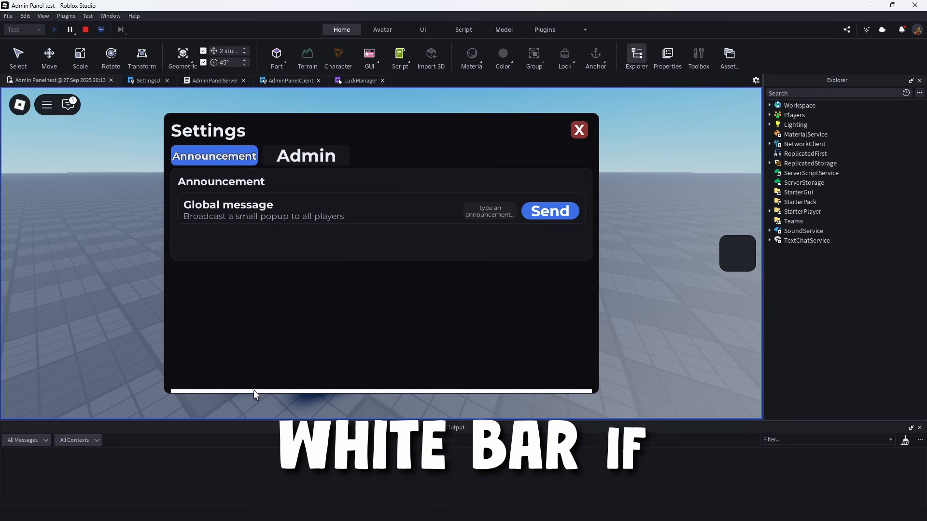
click(578, 130)
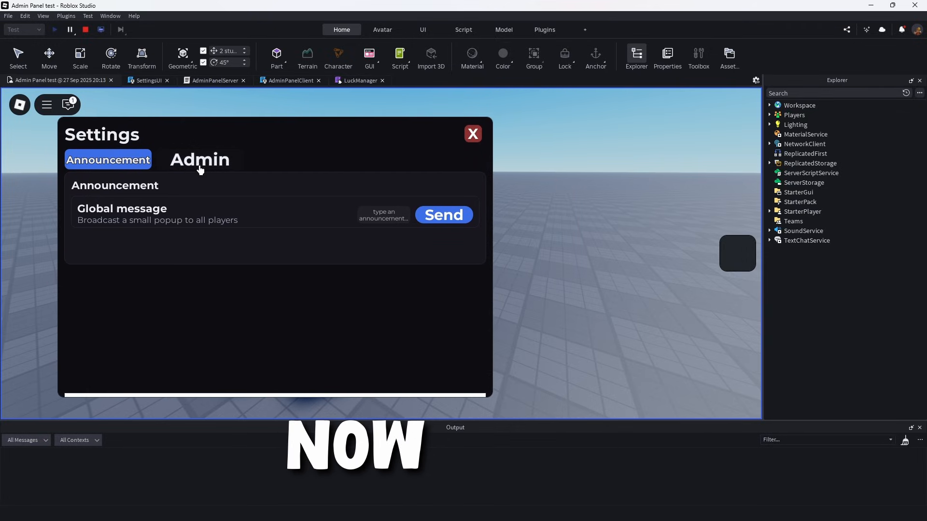
Stack server luck repeatedly from the panel's Admin page.
click(199, 159)
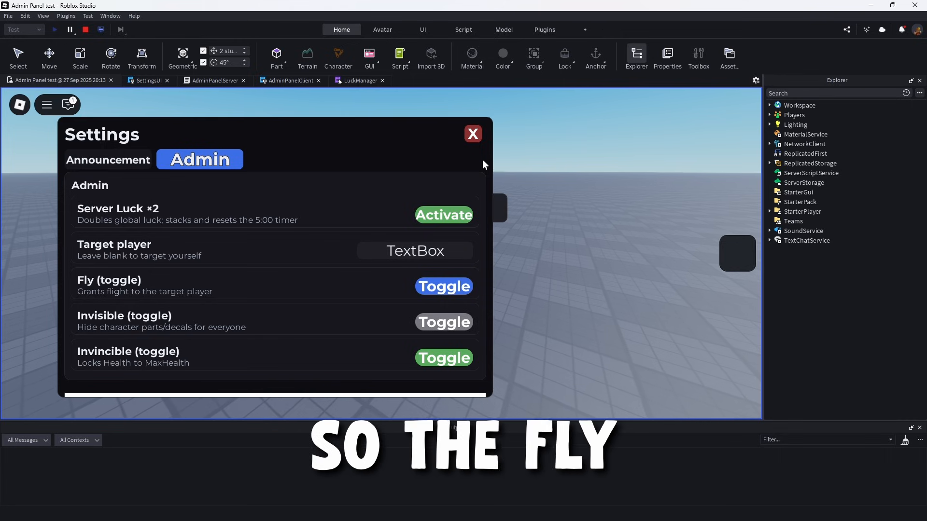
click(472, 133)
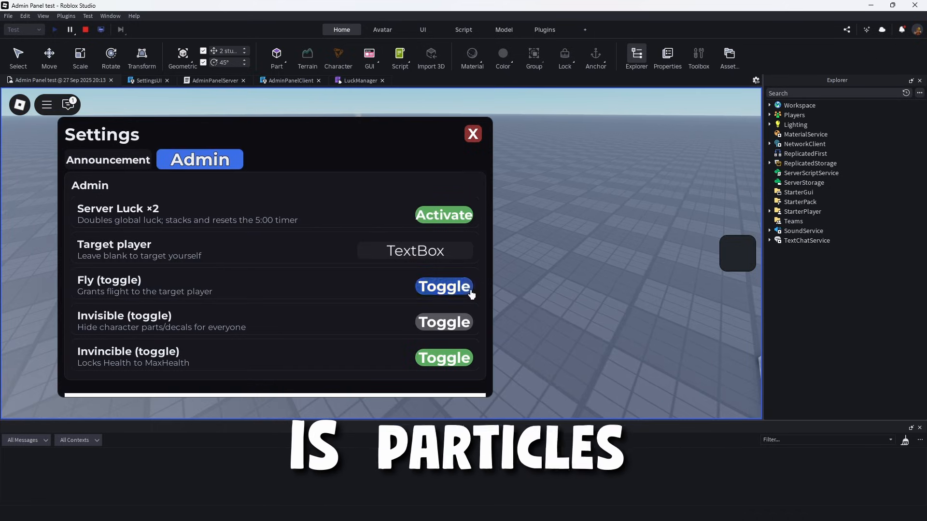
mouse_move(454, 341)
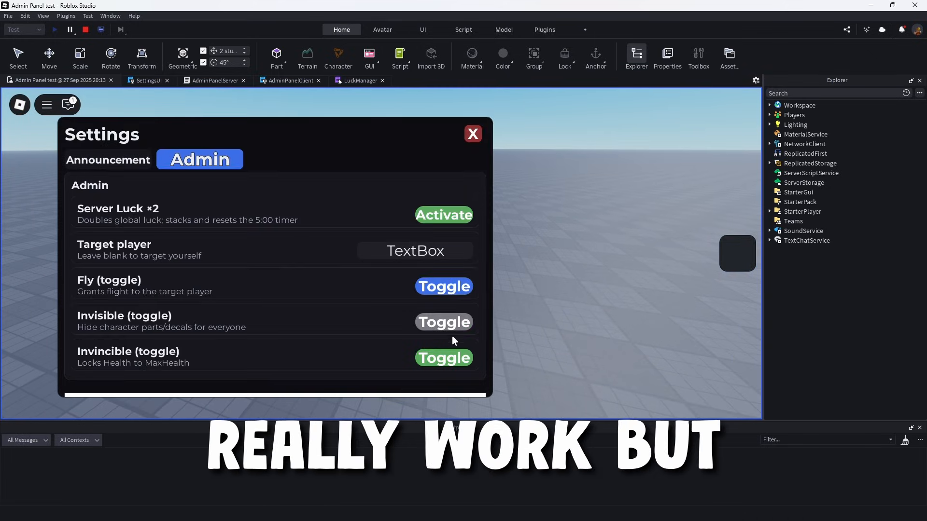
mouse_move(383, 365)
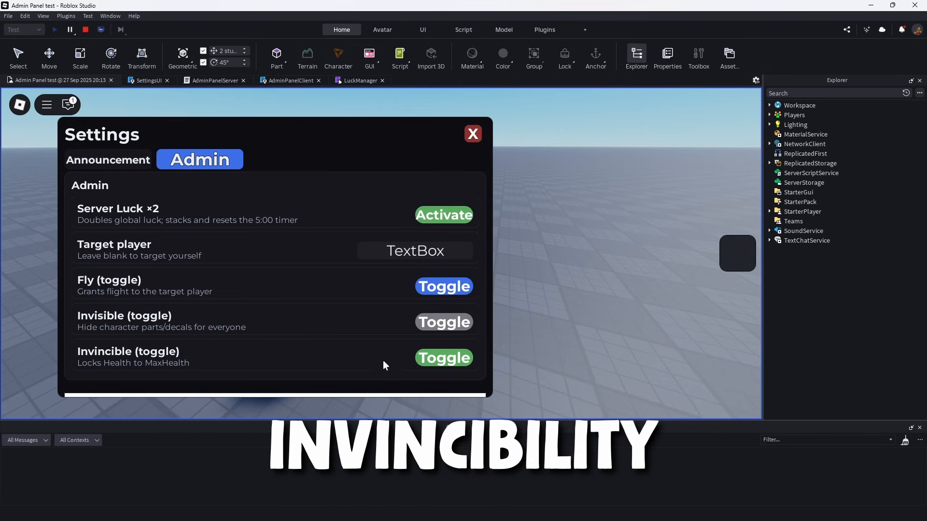
click(472, 134)
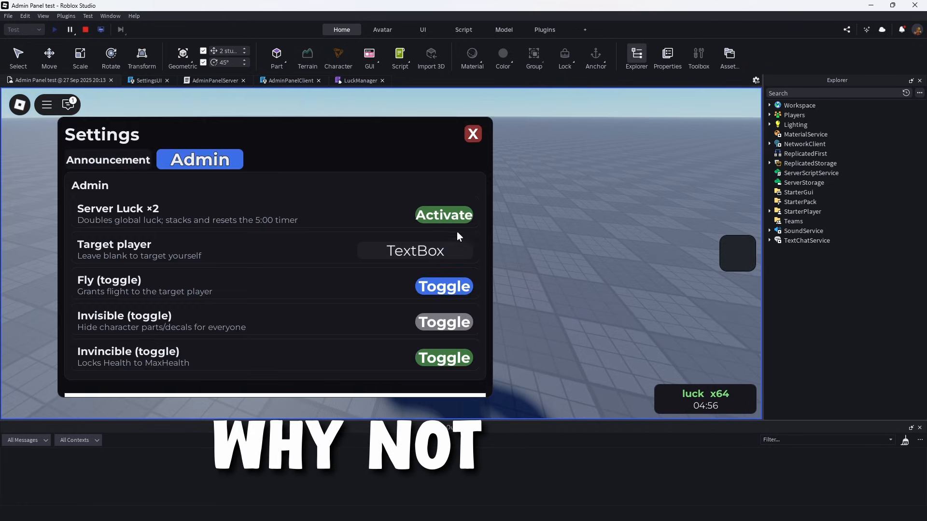
click(444, 215)
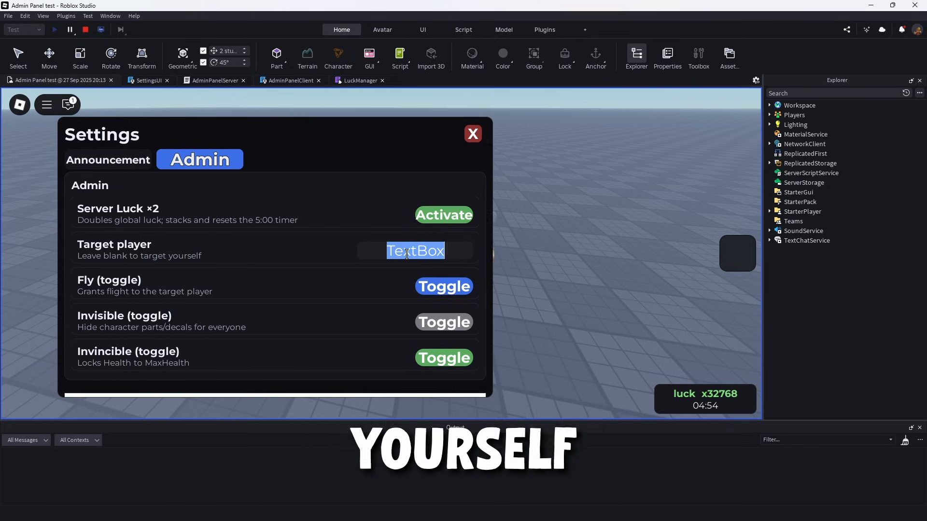
Target player SargantZafron, use an admin toggle, and stop the playtest.
text(SargantZafron)
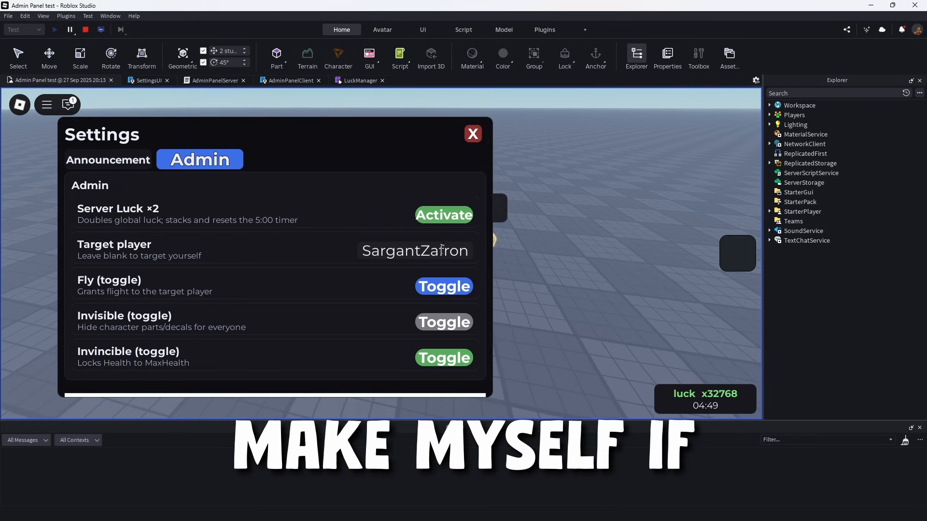
click(473, 134)
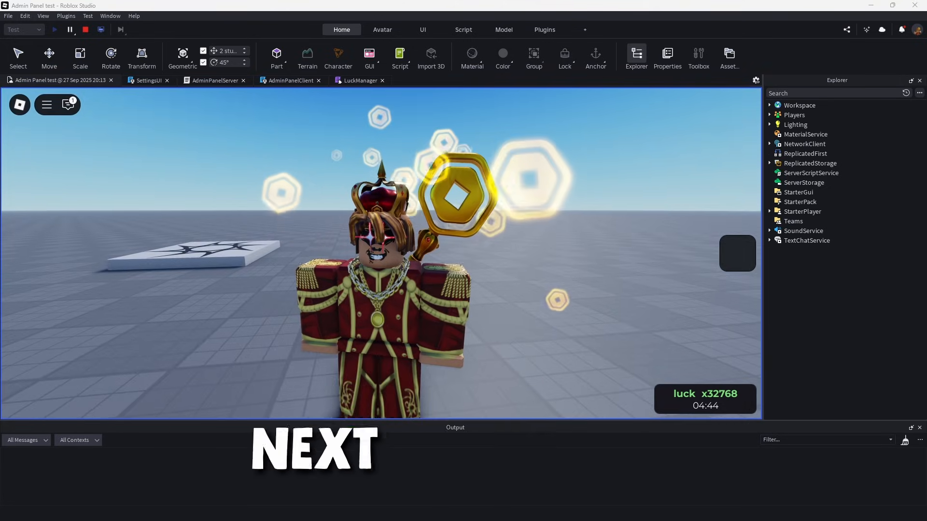
click(85, 29)
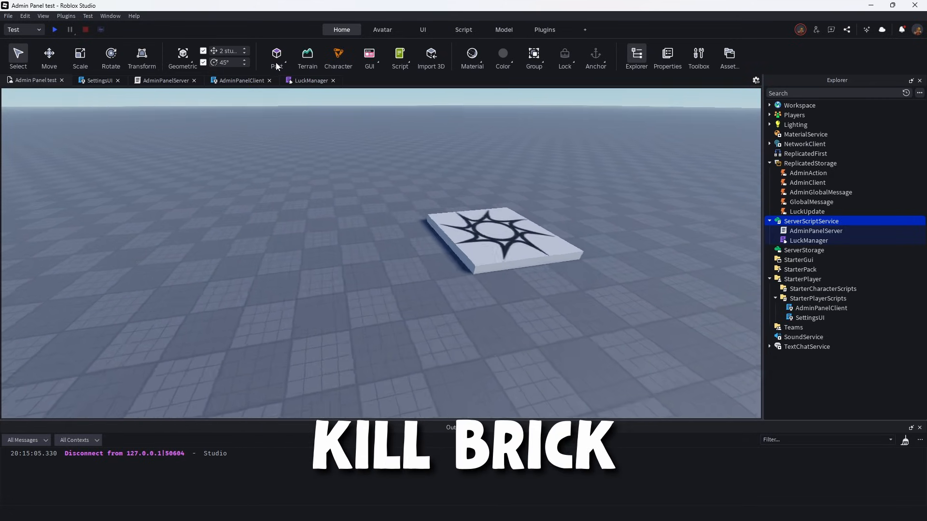
Insert a new Part into the Workspace to serve as the kill brick.
click(276, 58)
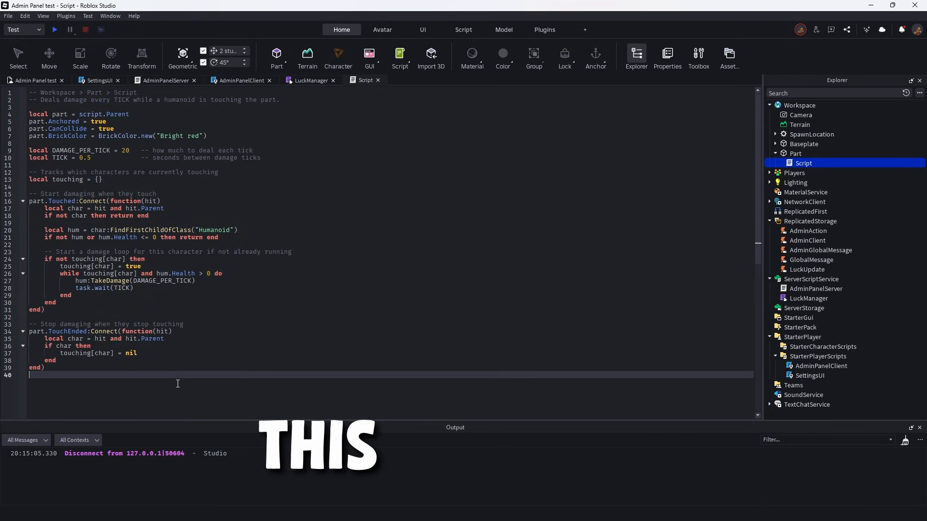
Start a new playtest and toggle Invincible on in the admin panel.
click(54, 29)
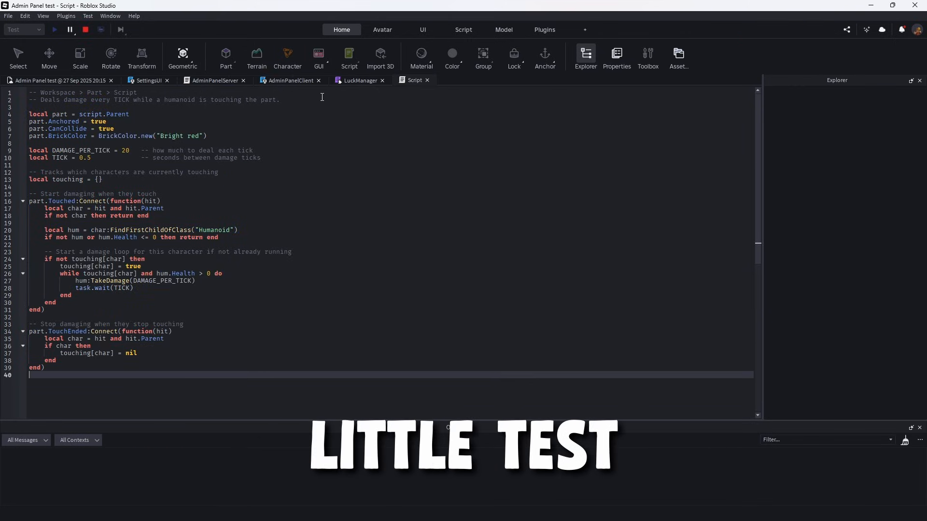
click(54, 29)
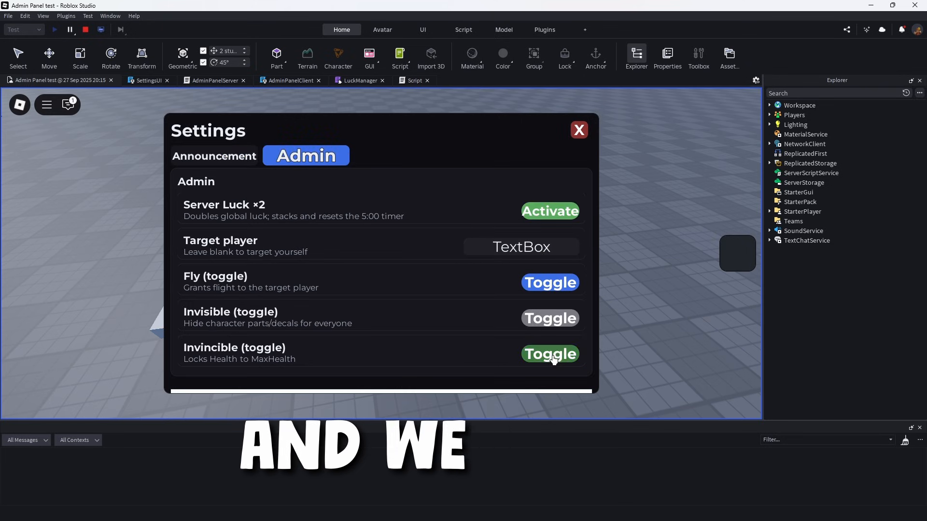
click(579, 130)
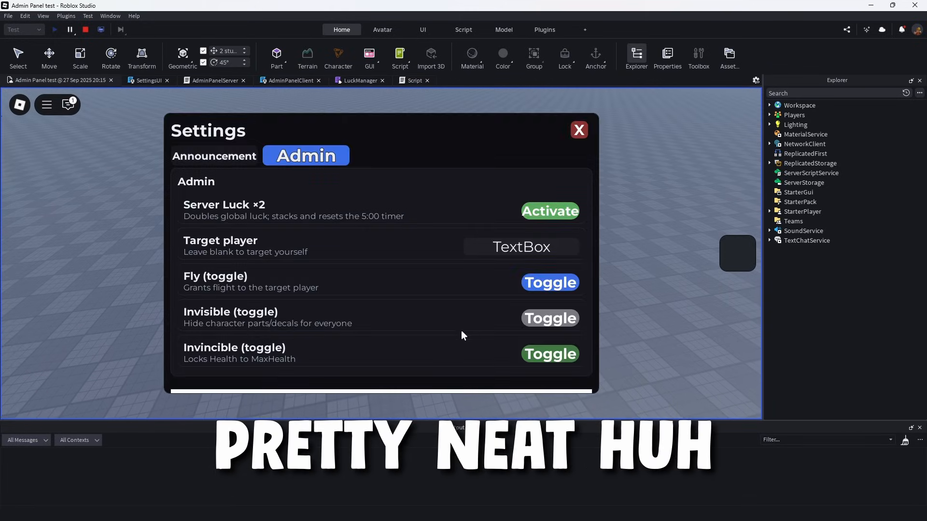
Switch to the Announcement page, then close Settings with the avatar beside the kill brick.
click(579, 129)
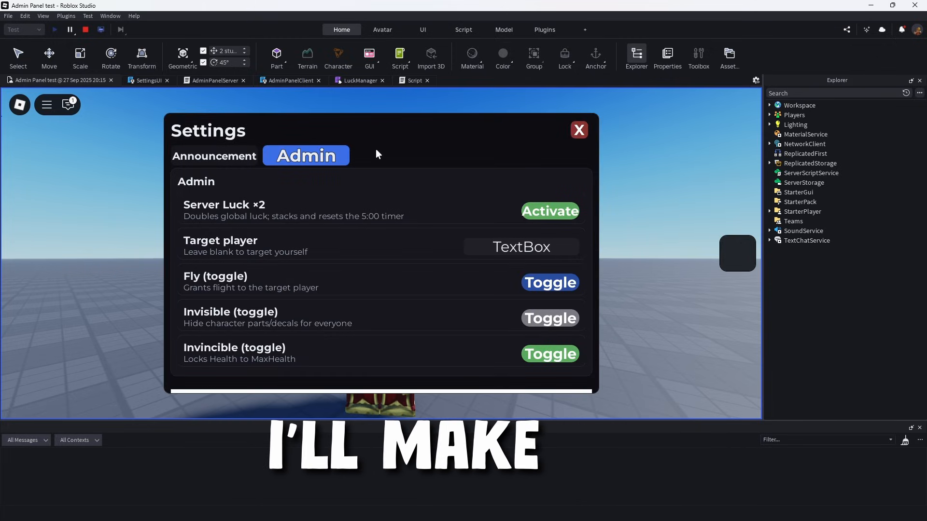
click(214, 156)
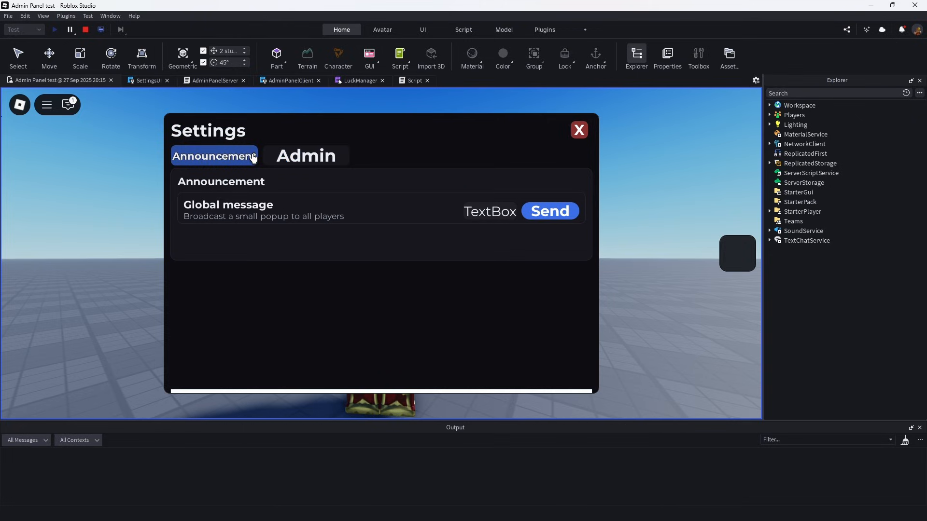
click(577, 129)
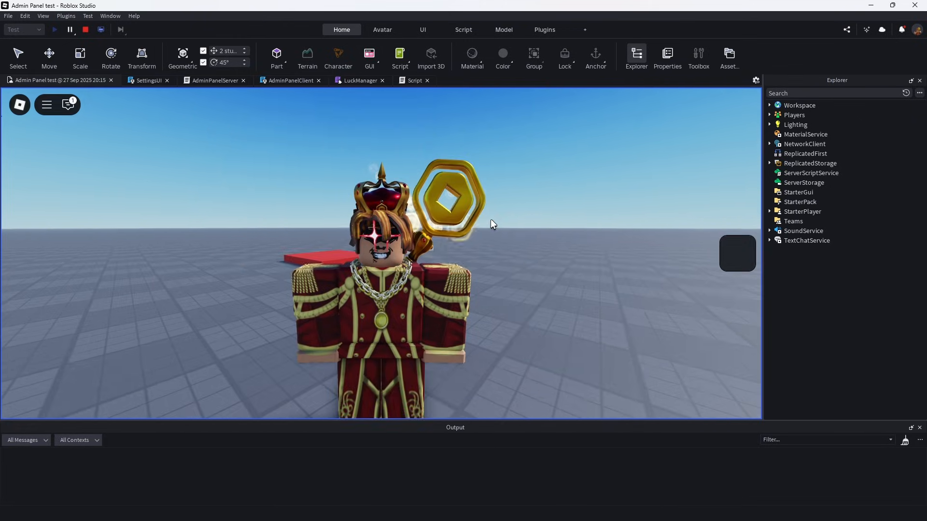